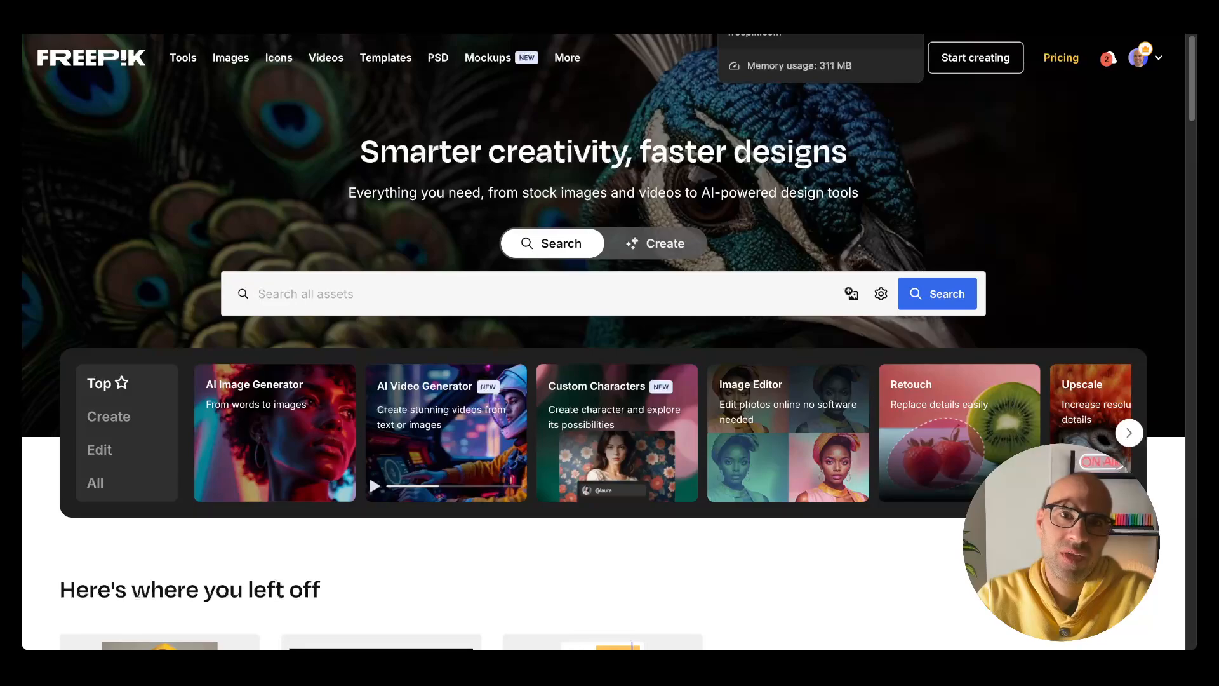
# Go to the AI Video Generator from the home page's Tools list
pyautogui.click(183, 57)
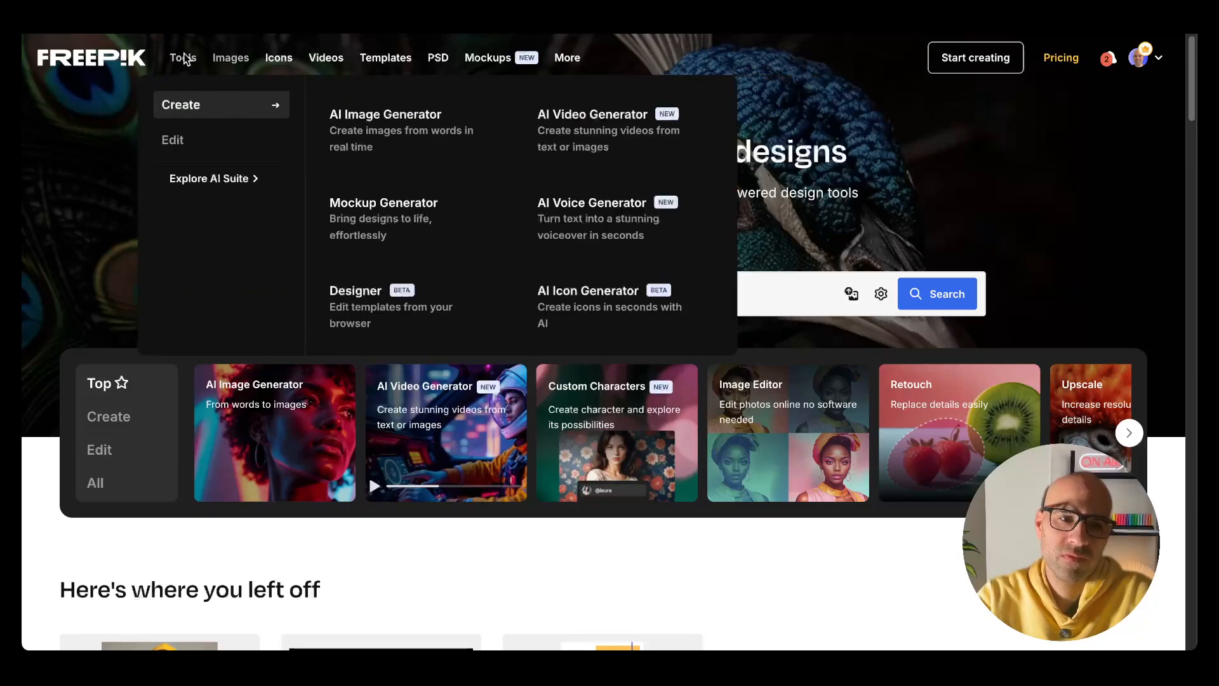
pyautogui.moveTo(591, 131)
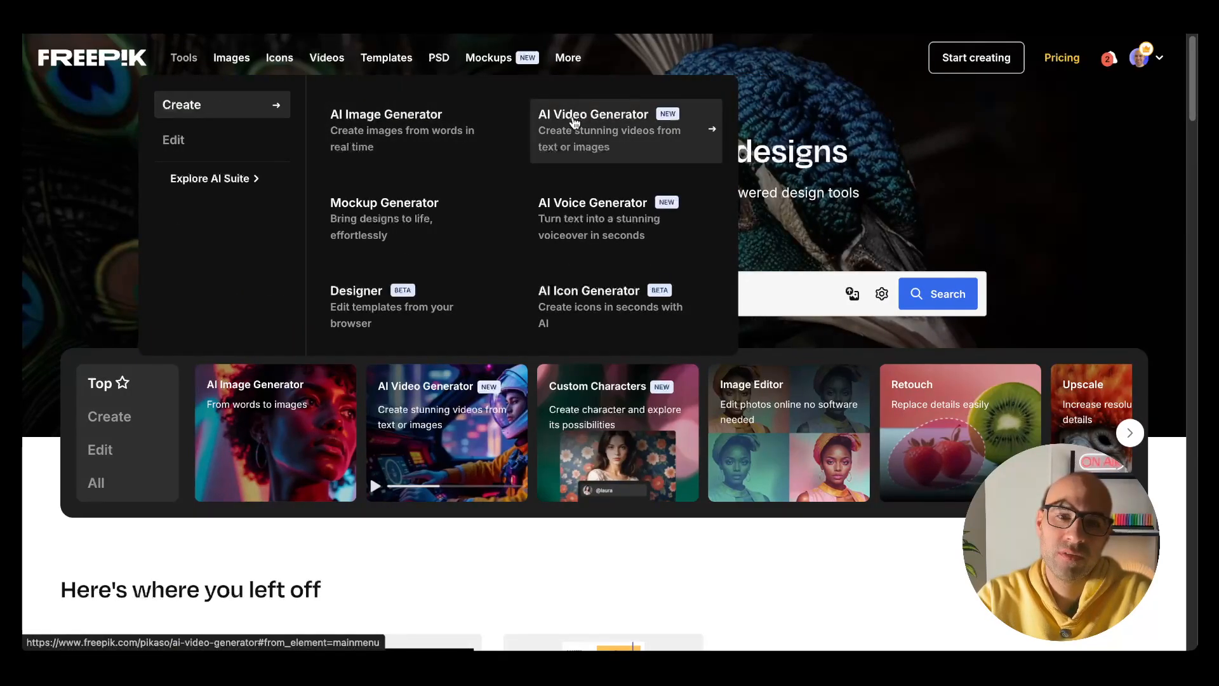
pyautogui.click(593, 130)
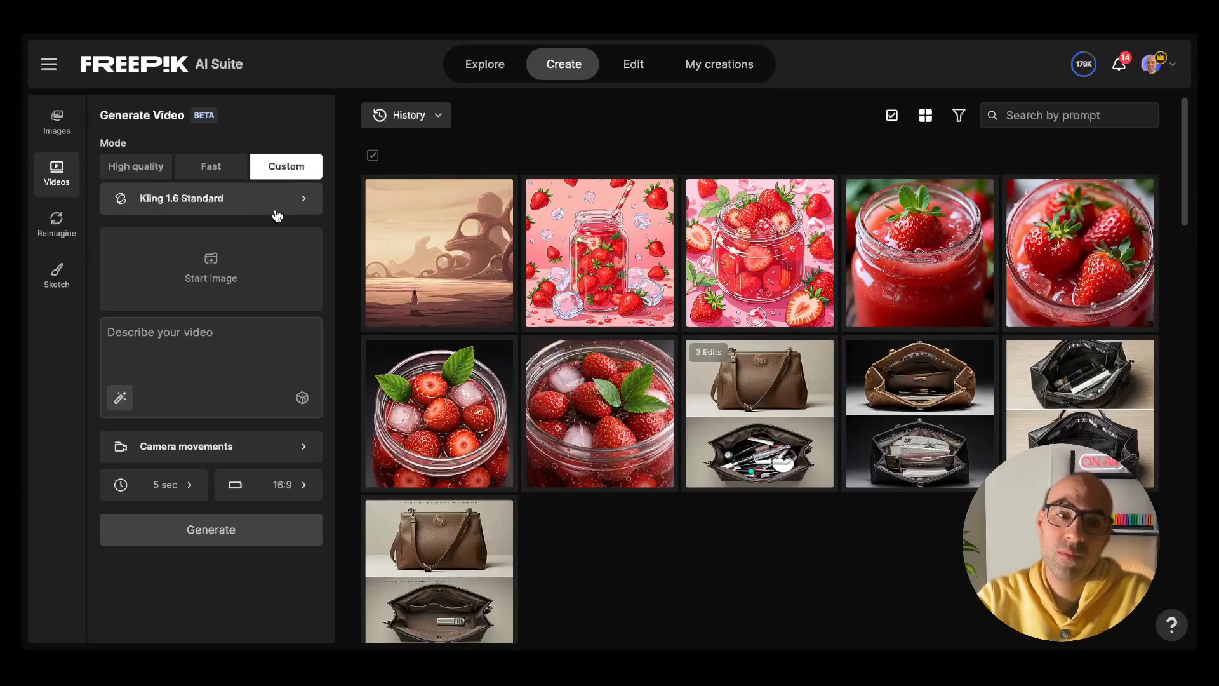
# Switch the video model to Google Veo 2 and show the 16:9 / 9:16 format choices
pyautogui.click(210, 198)
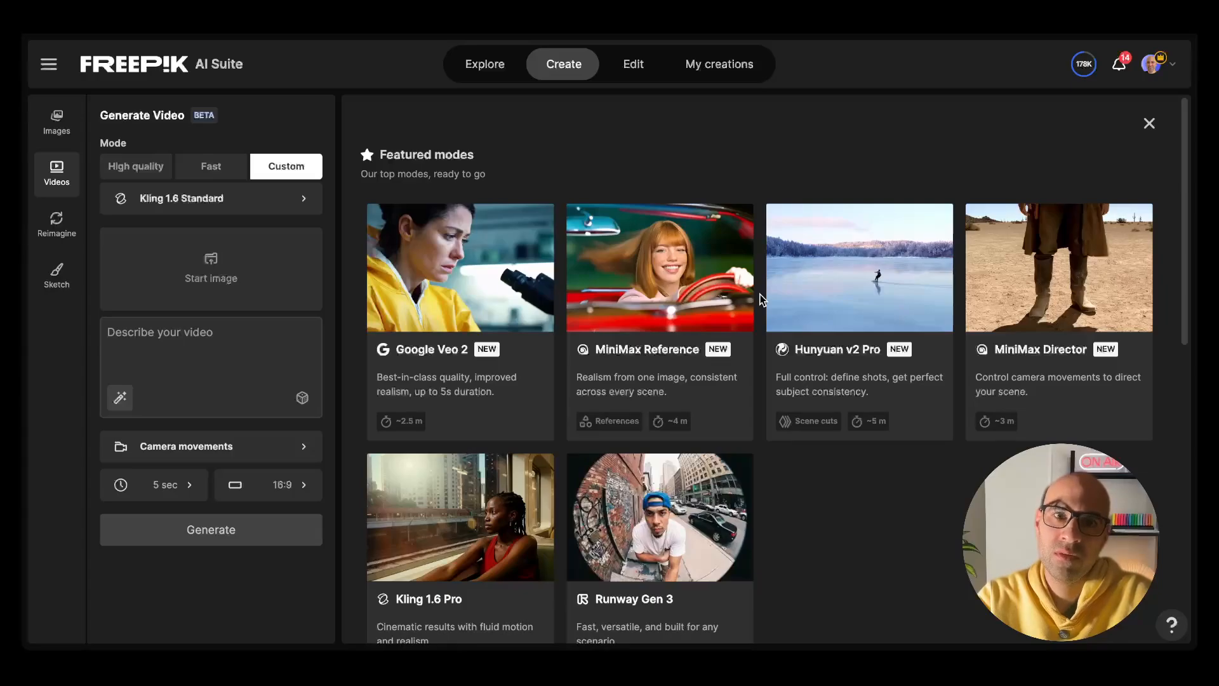
pyautogui.click(1148, 123)
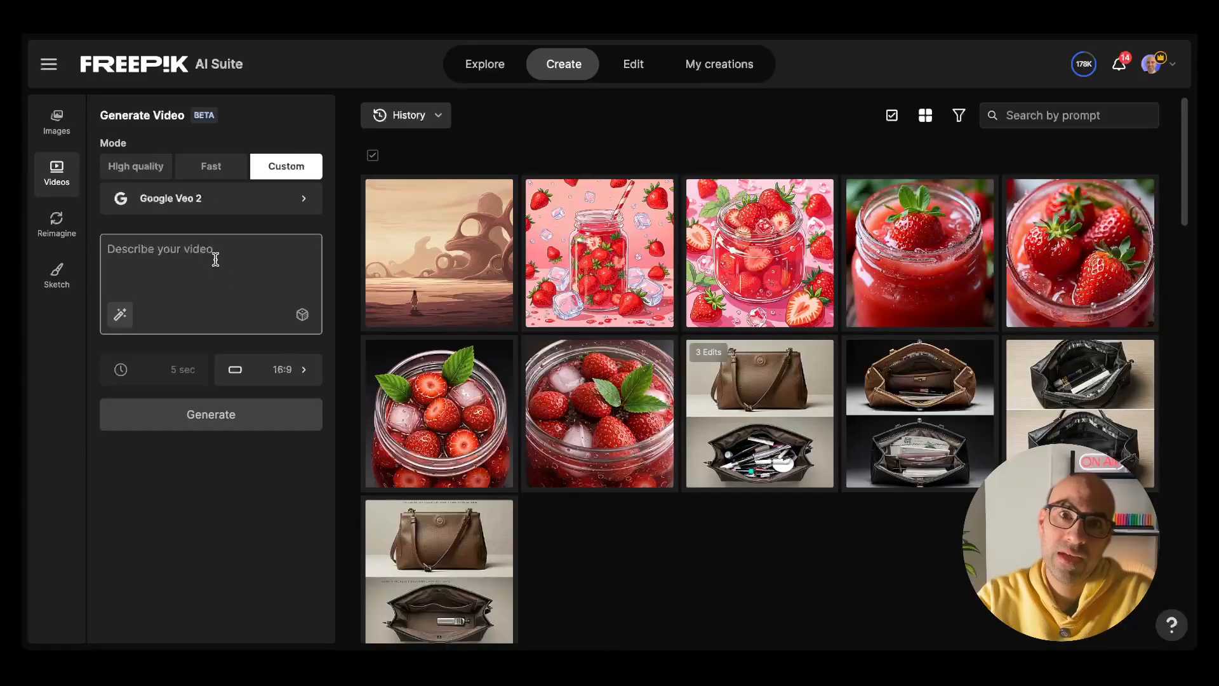
pyautogui.moveTo(181, 369)
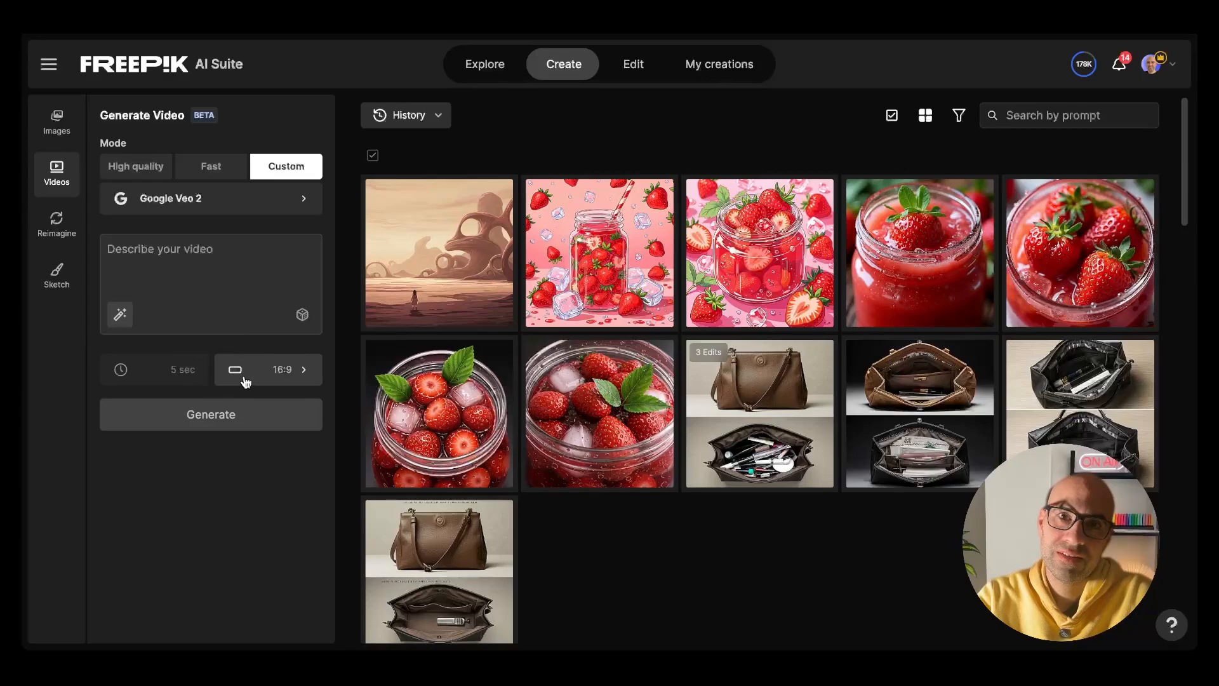
pyautogui.click(268, 369)
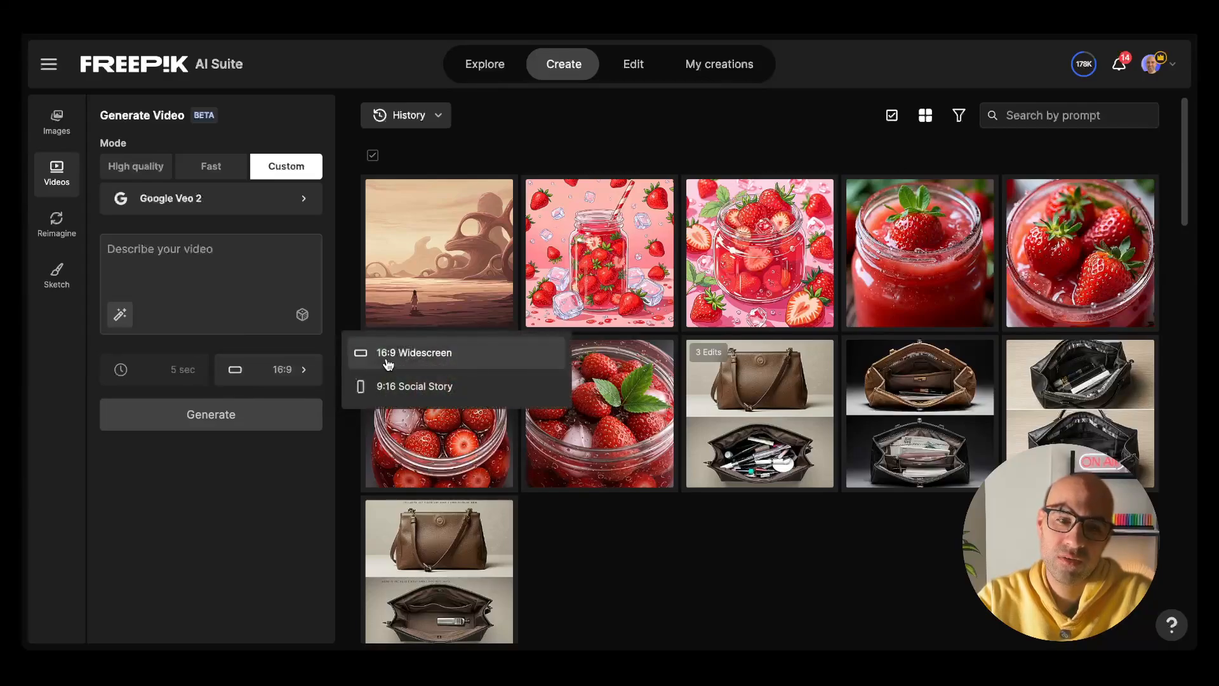
pyautogui.moveTo(399, 365)
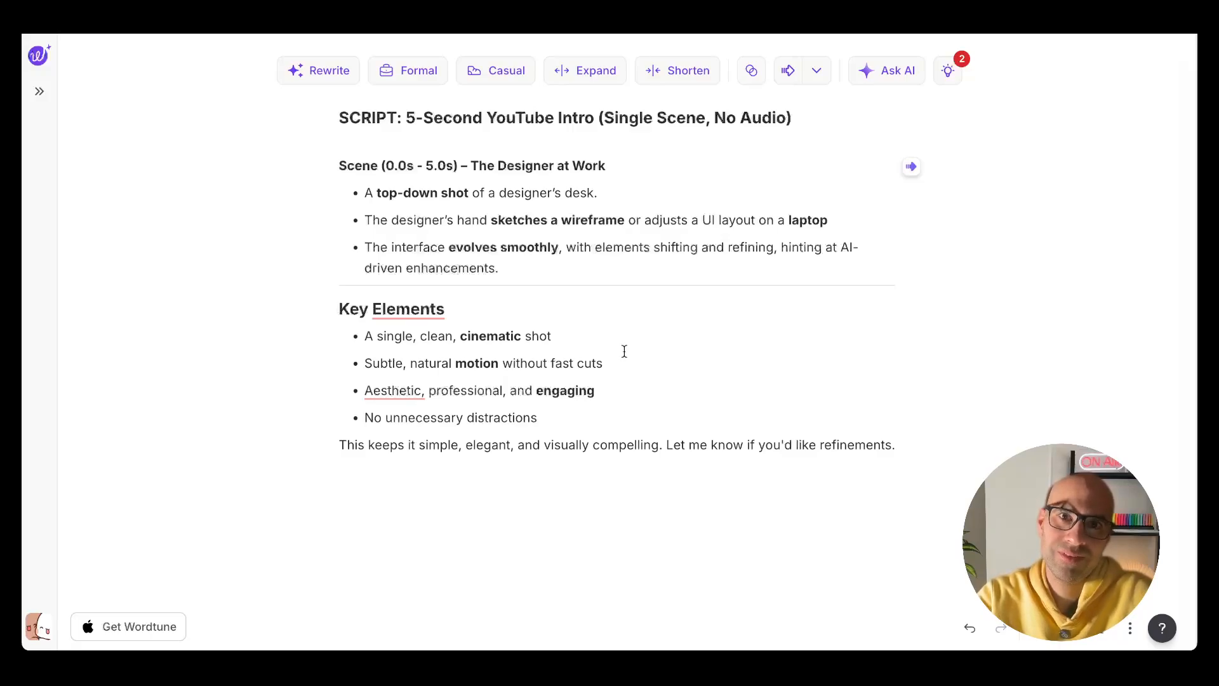
pyautogui.moveTo(380, 202)
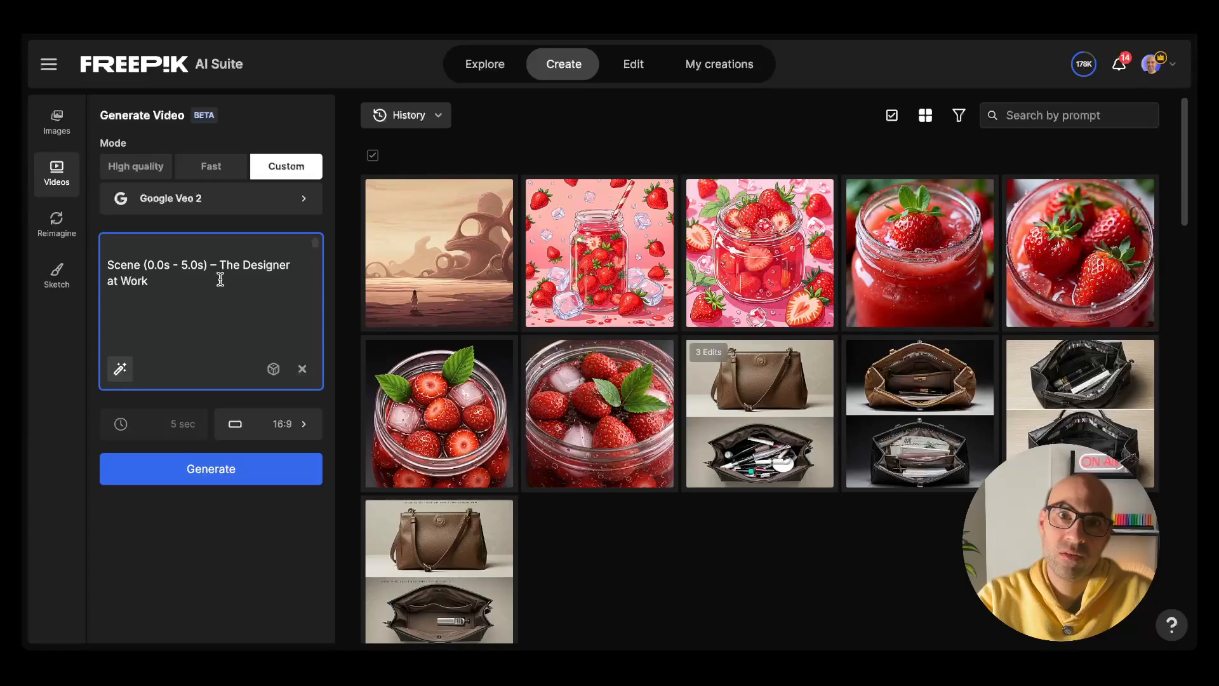
pyautogui.moveTo(119, 368)
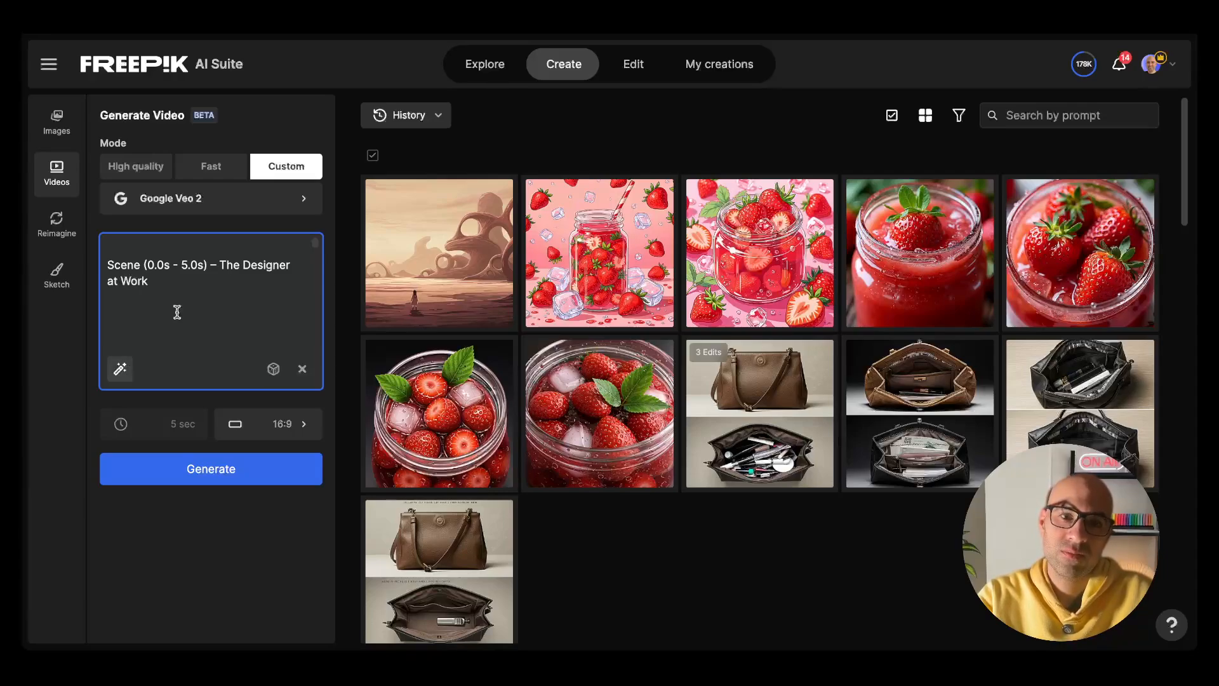
pyautogui.moveTo(250, 473)
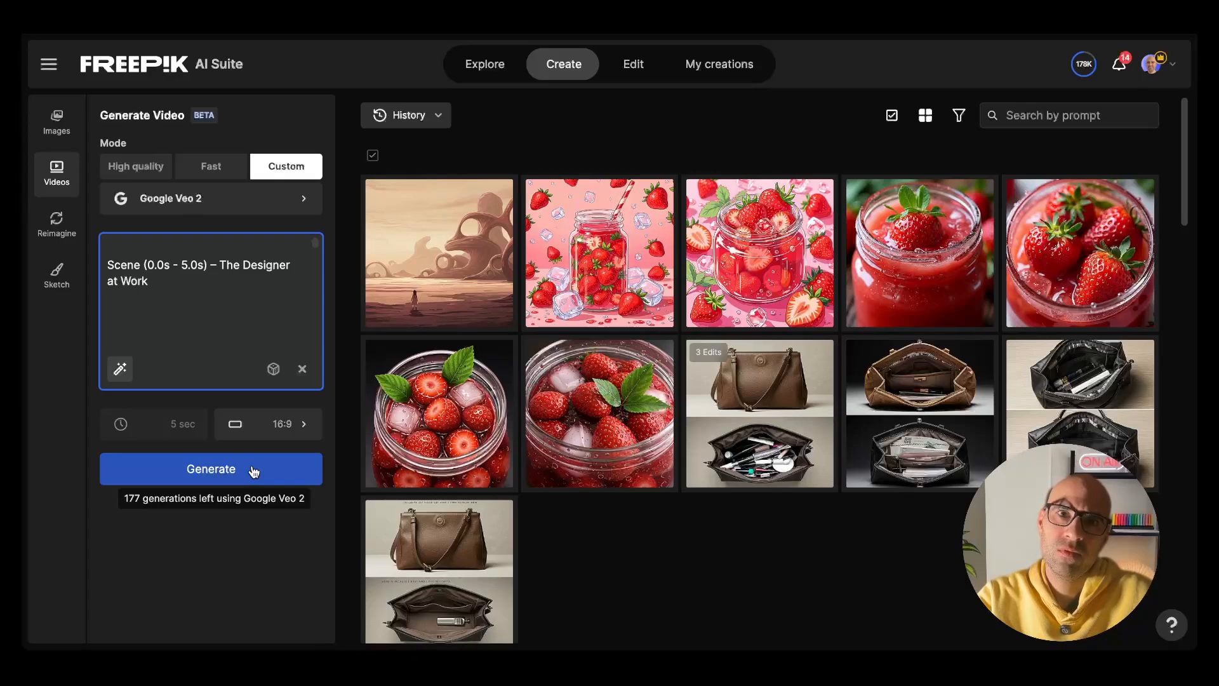
# Generate the 'Scene (0.0s - 5.0s) – The Designer at Work' video with Veo 2
pyautogui.click(209, 469)
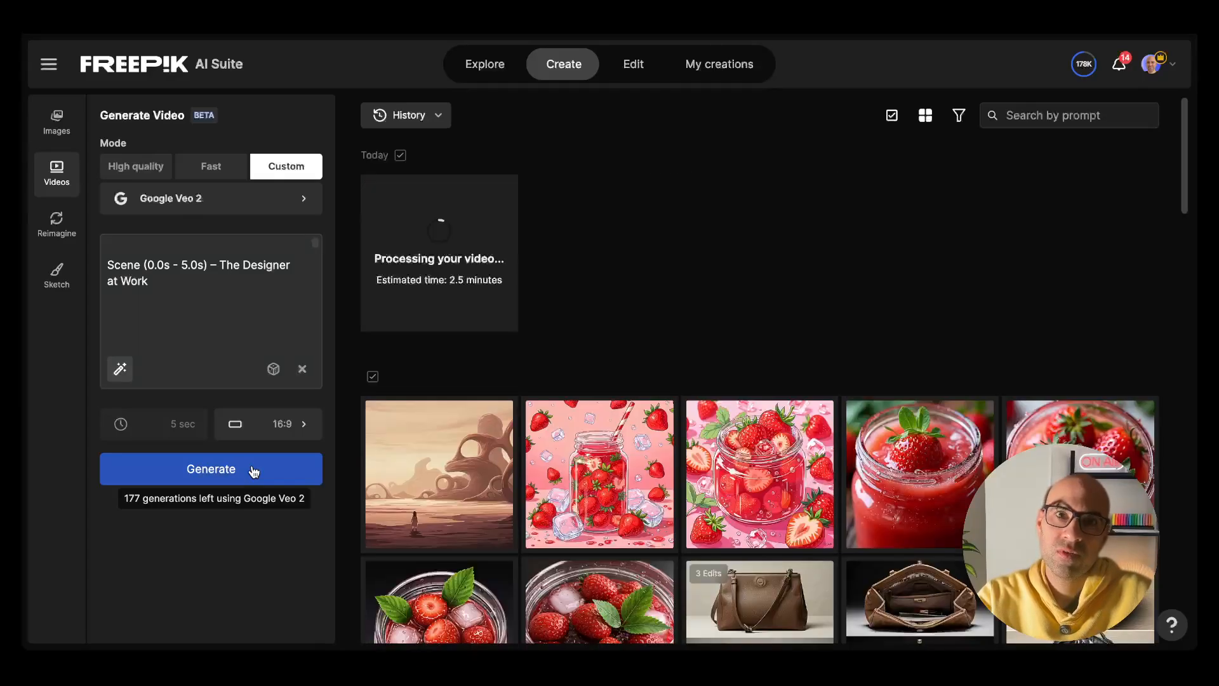